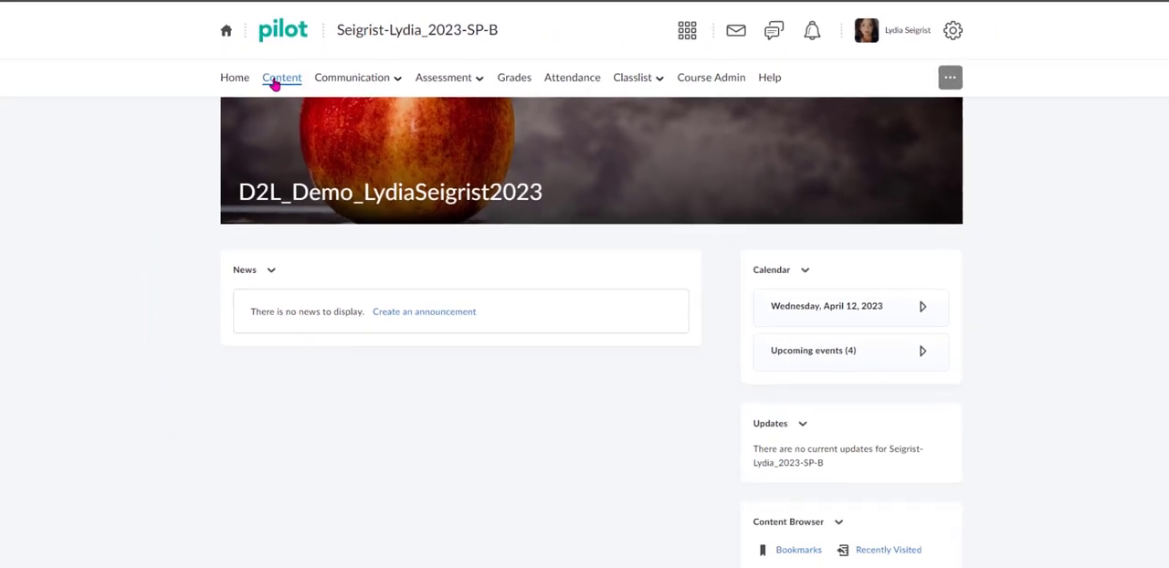
Open the course Content area to show the Table of Contents
{"action": "left_click", "coordinate": [282, 77]}
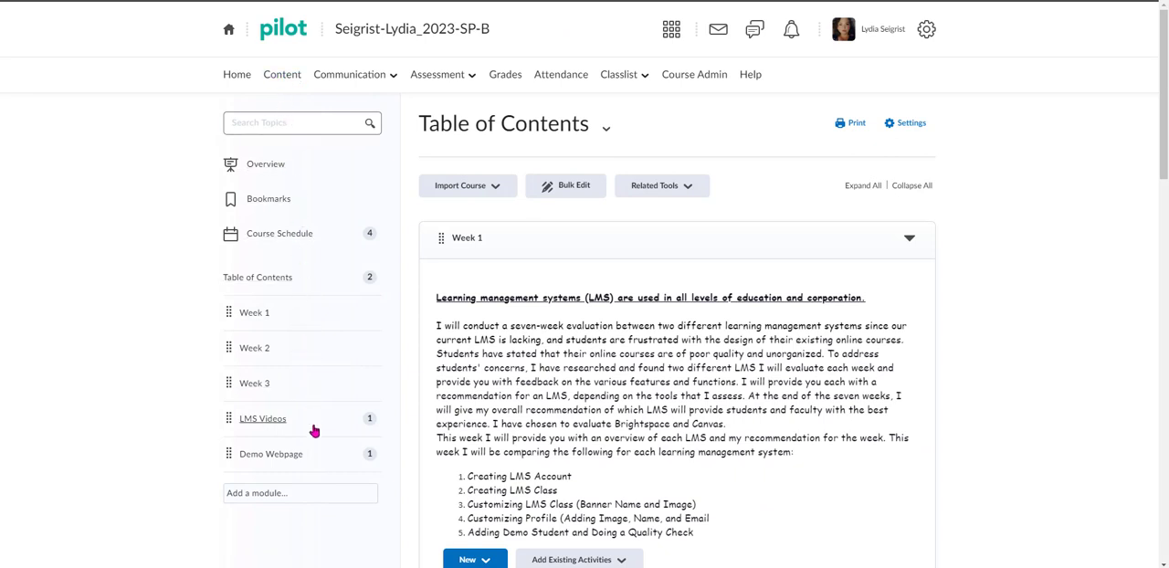
{"action": "mouse_move", "coordinate": [300, 503]}
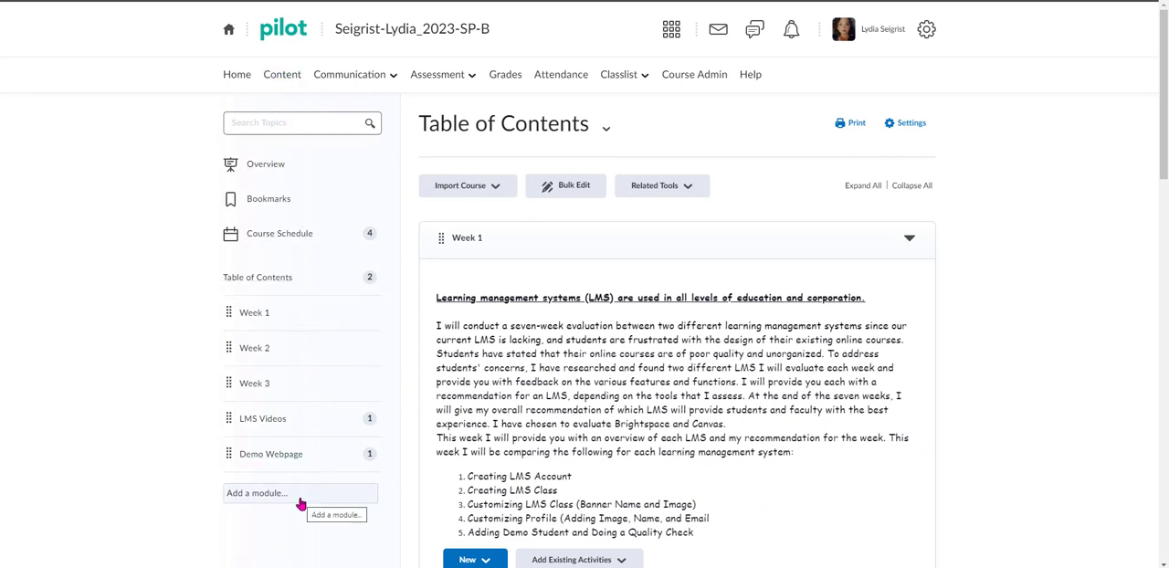
Add a new module named 'START HERE!!' to the Table of Contents
{"action": "left_click", "coordinate": [299, 493]}
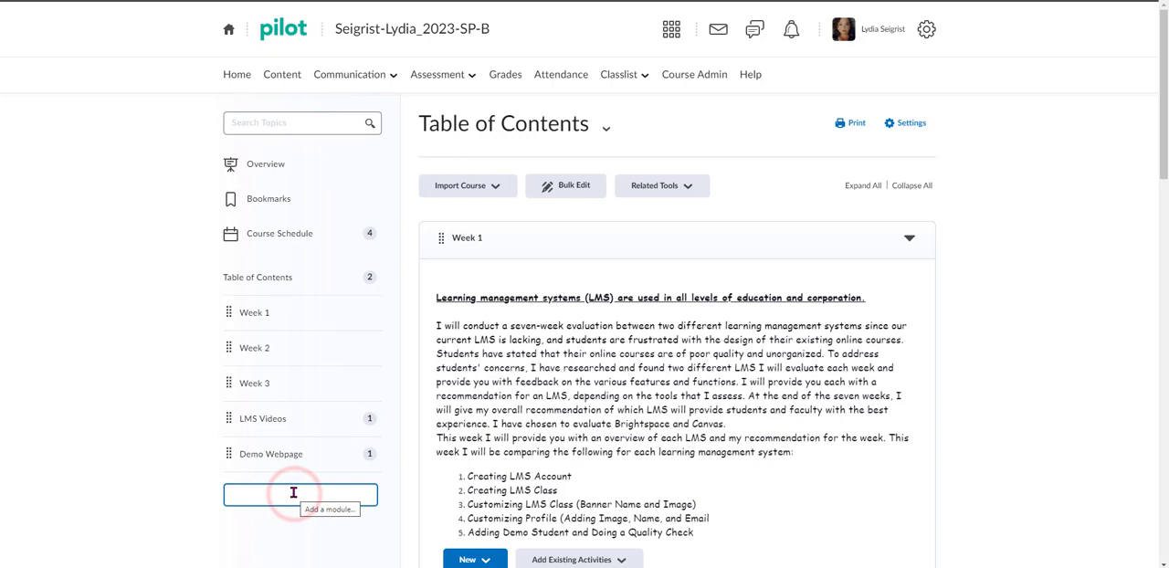
{"action": "type", "text": "STAR"}
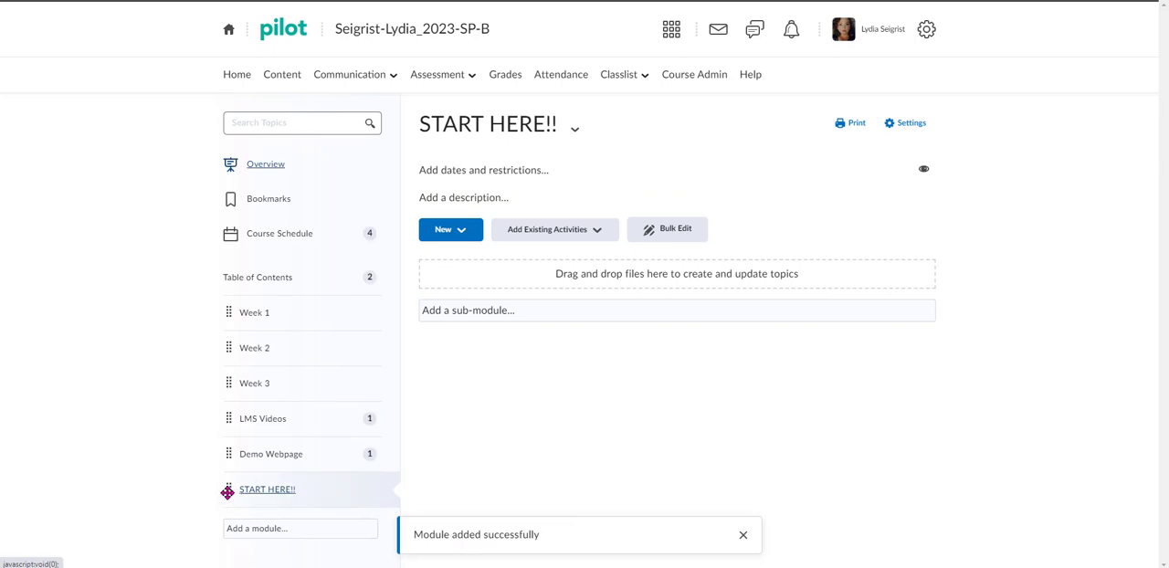
{"action": "left_click", "coordinate": [742, 534]}
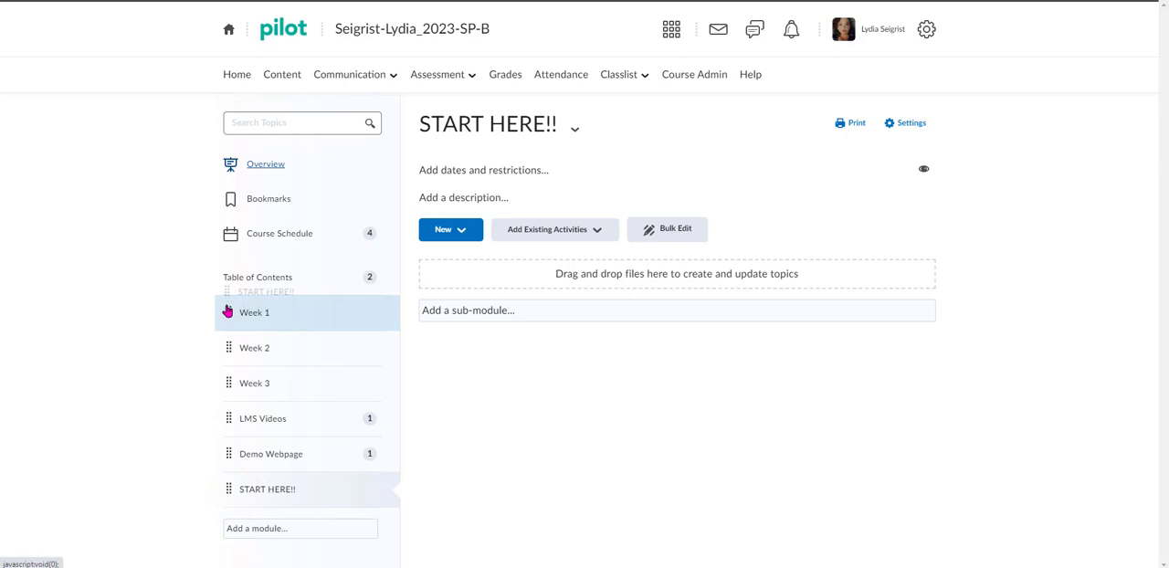
Drag the START HERE!! module above Week 1 to the top of the list
{"action": "left_click_drag", "start_coordinate": [267, 489], "coordinate": [278, 347]}
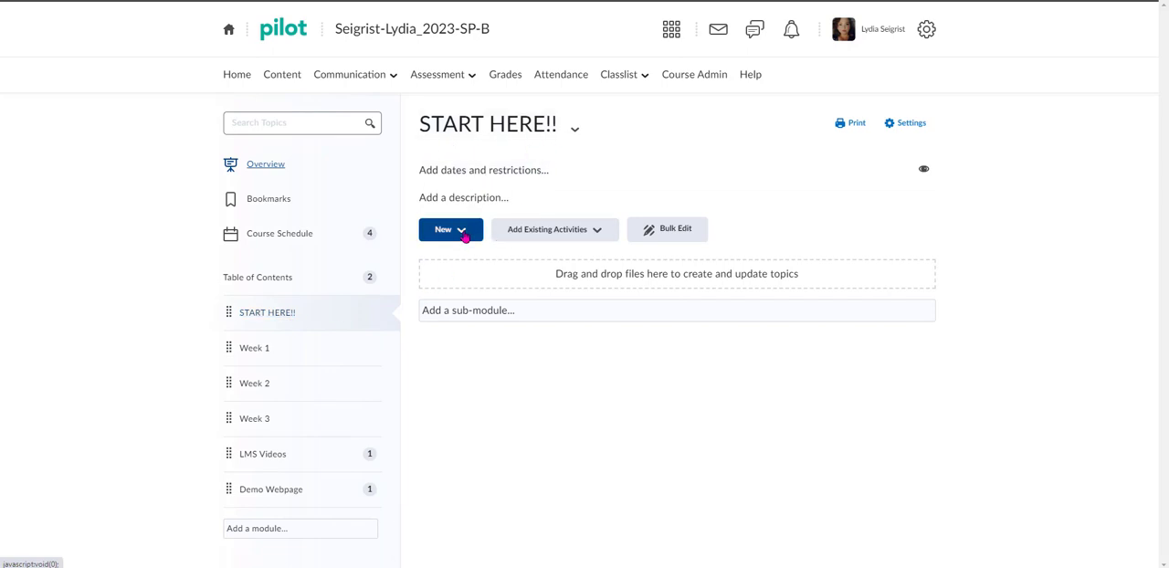
Create a new file in START HERE!! titled 'GETTING STARTED...'
{"action": "left_click", "coordinate": [449, 229]}
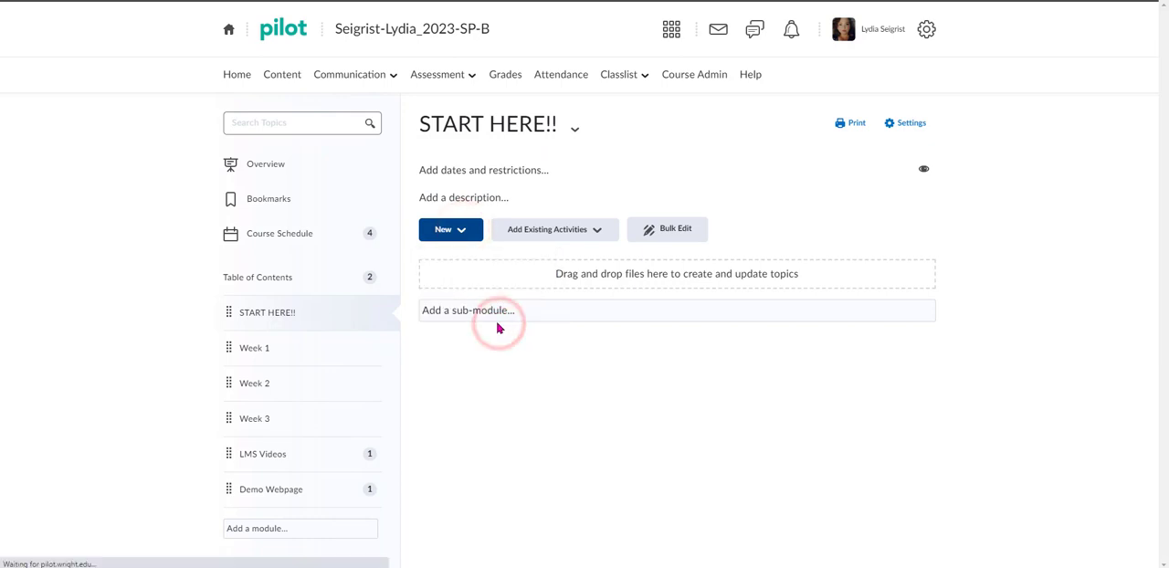
{"action": "left_click", "coordinate": [443, 229]}
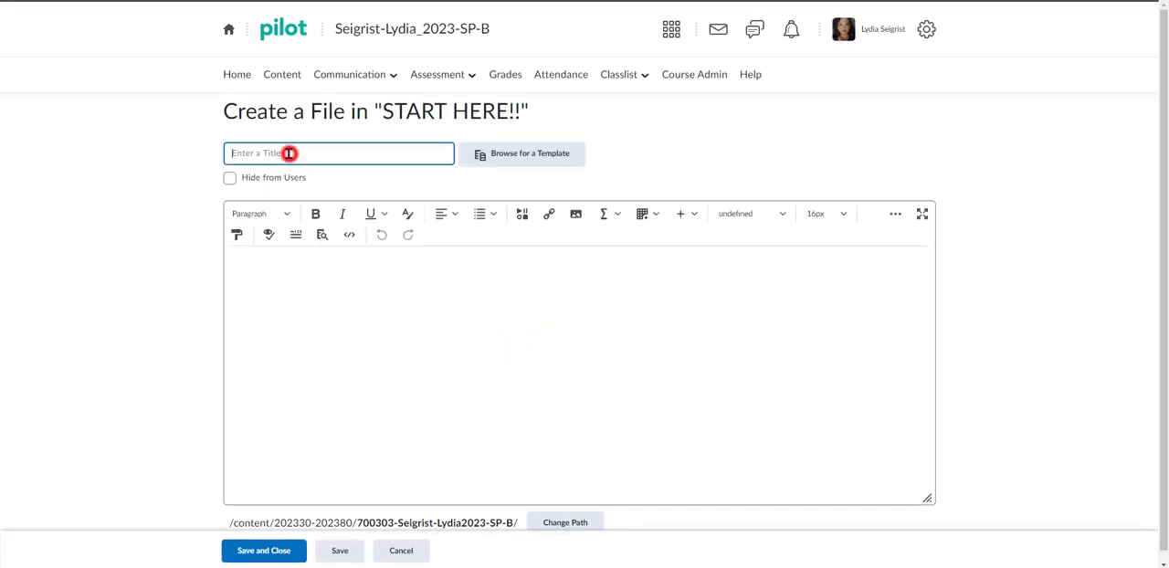
{"action": "type", "text": "GETTING S"}
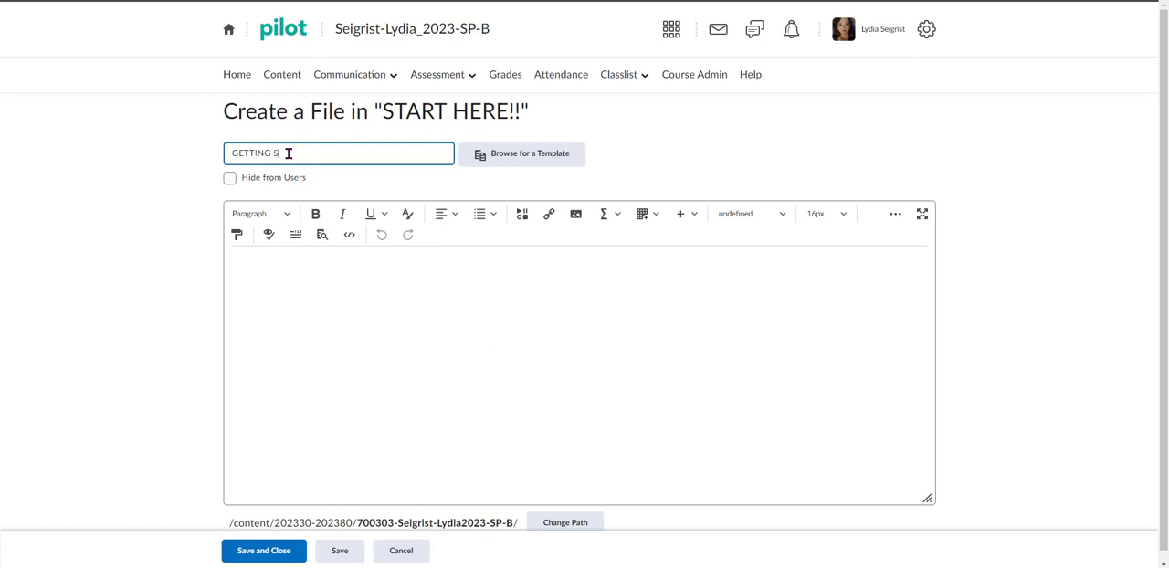
{"action": "type", "text": "TARTED"}
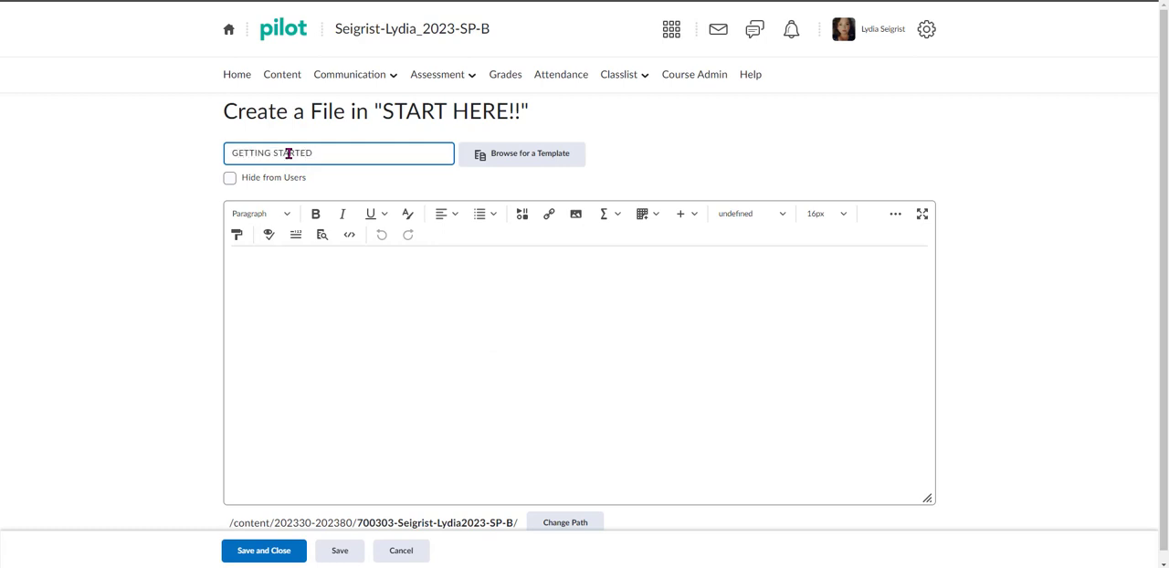
{"action": "type", "text": "..."}
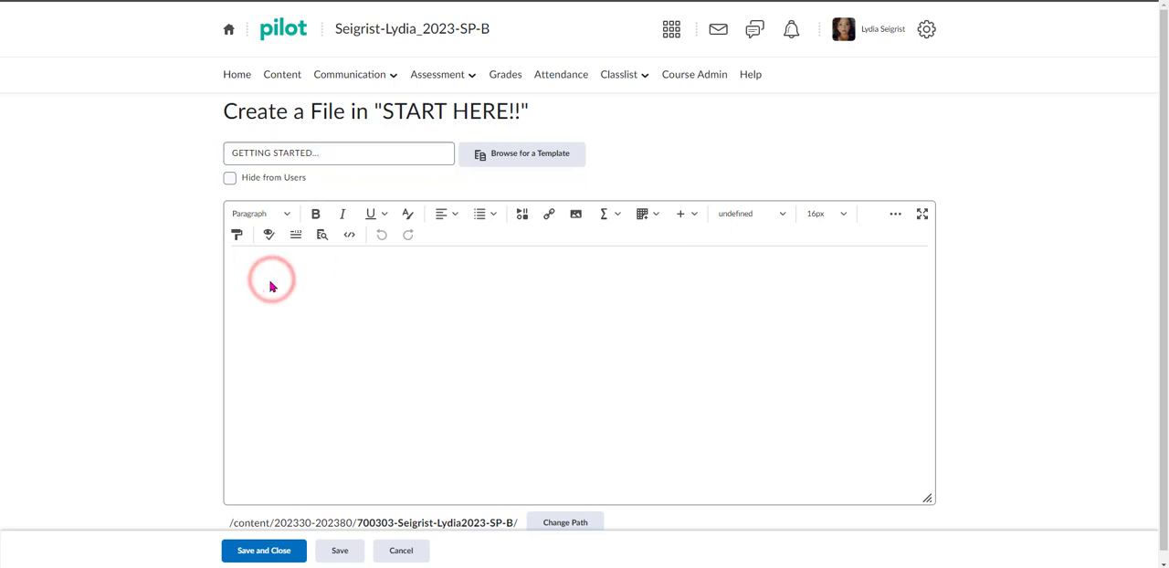
Enter the nine-item numbered orientation list into the page body
{"action": "left_click", "coordinate": [271, 280]}
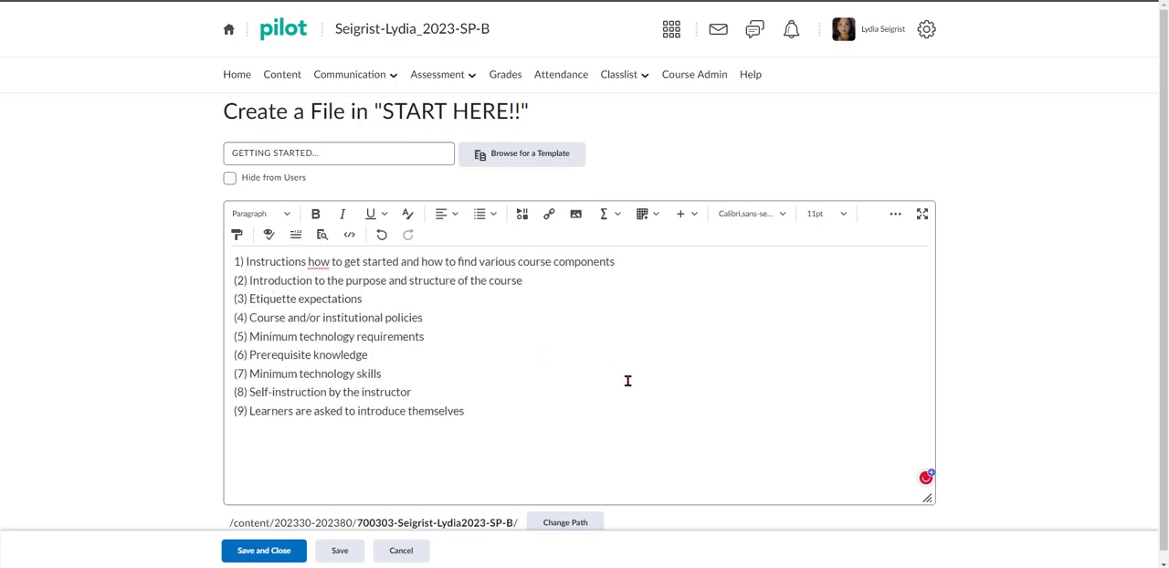
{"action": "scroll", "scroll_direction": "up", "scroll_amount": 3}
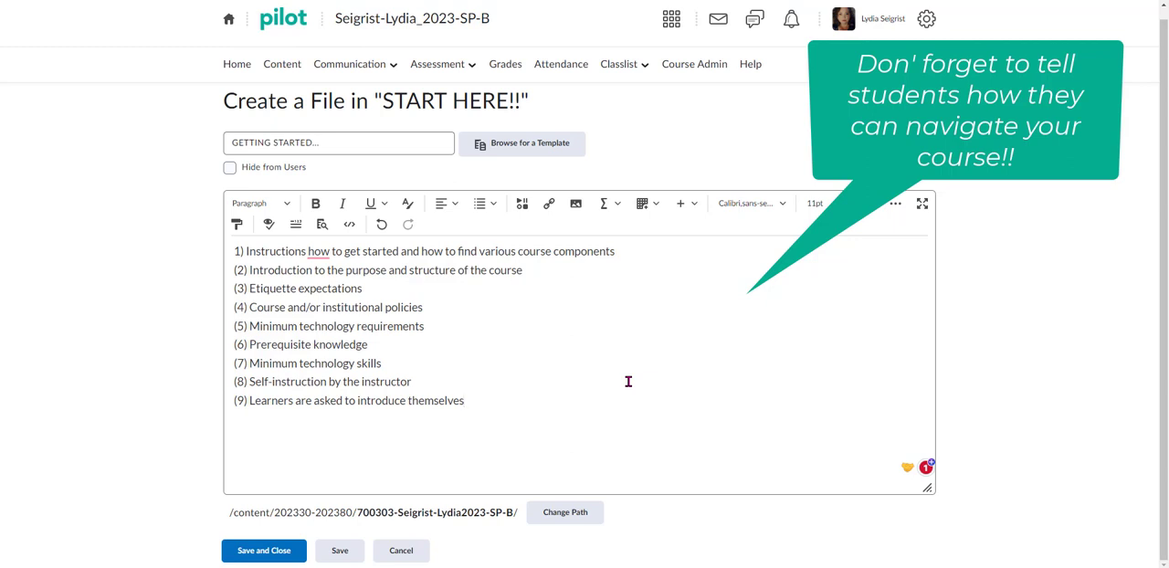
{"action": "mouse_move", "coordinate": [186, 516]}
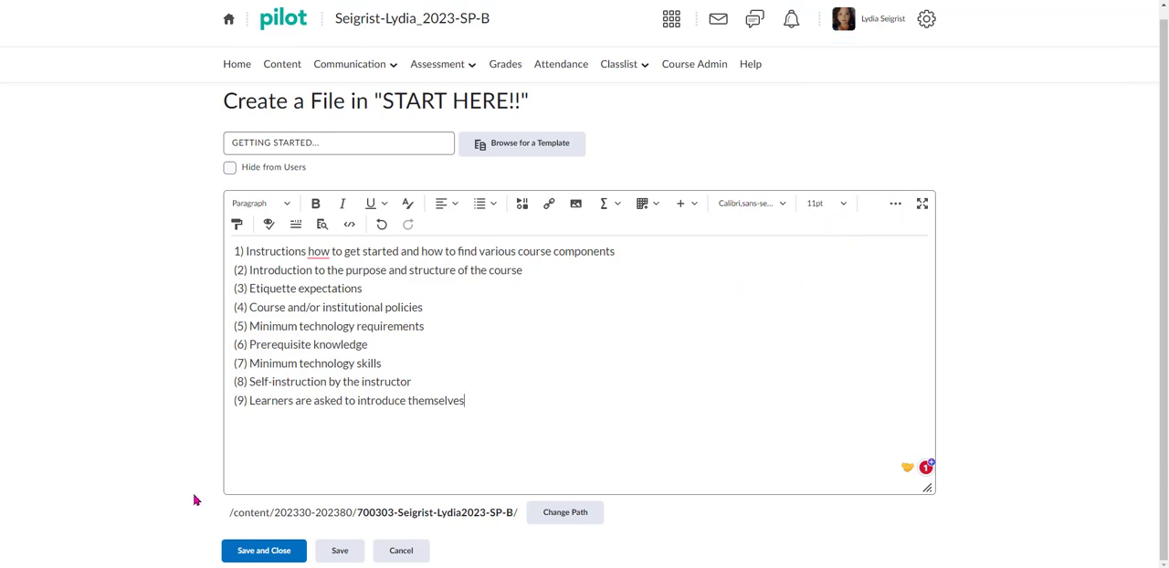
{"action": "mouse_move", "coordinate": [189, 493]}
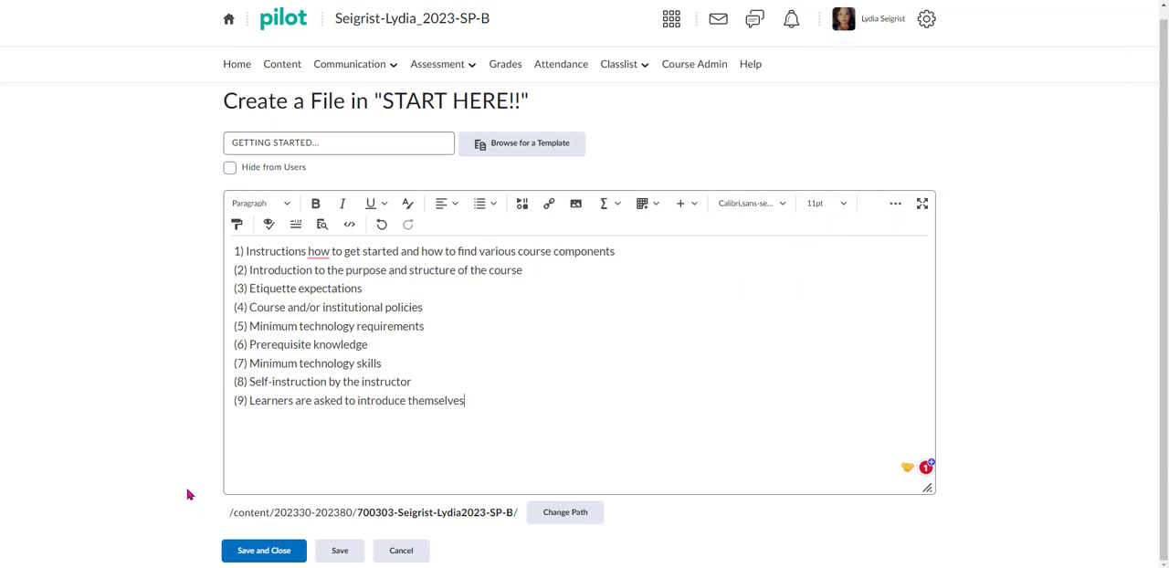
Save and close the GETTING STARTED... page, then review its nine items
{"action": "left_click", "coordinate": [263, 550]}
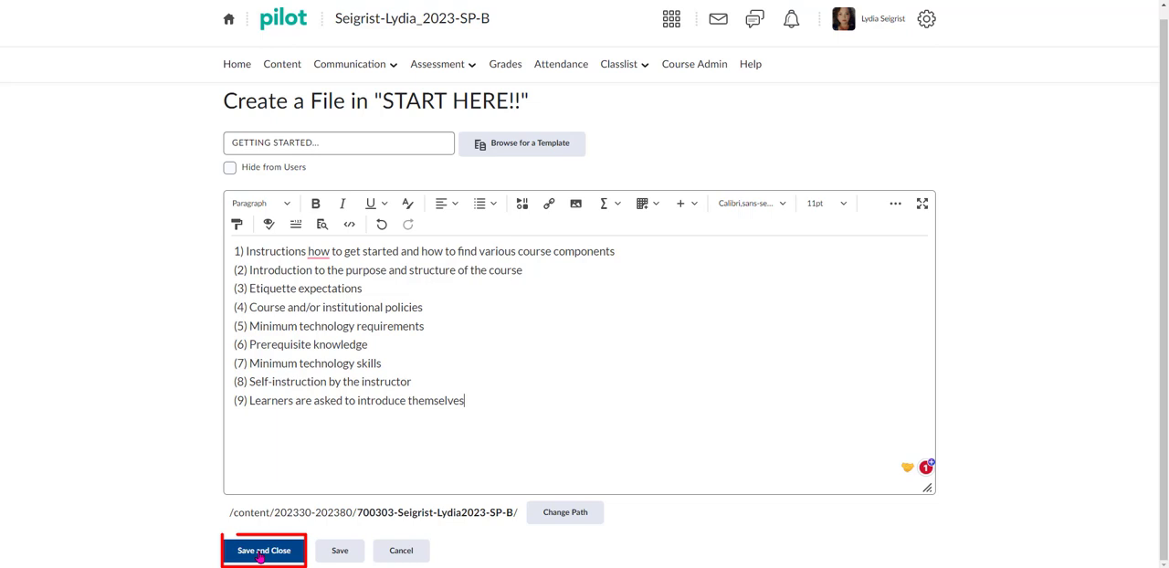
{"action": "left_click", "coordinate": [263, 549]}
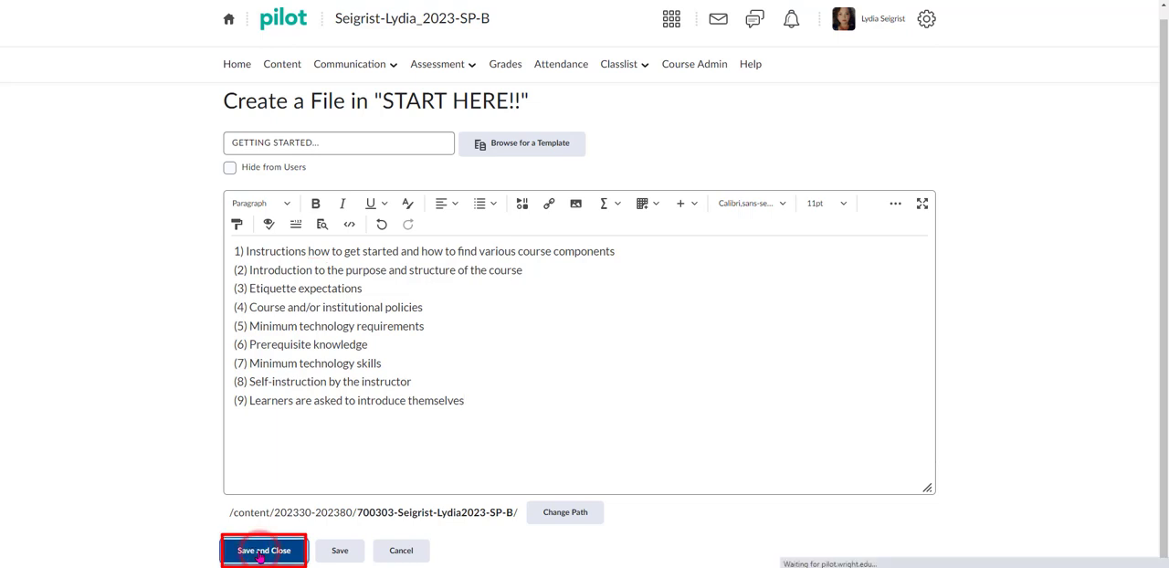
{"action": "left_click", "coordinate": [263, 550]}
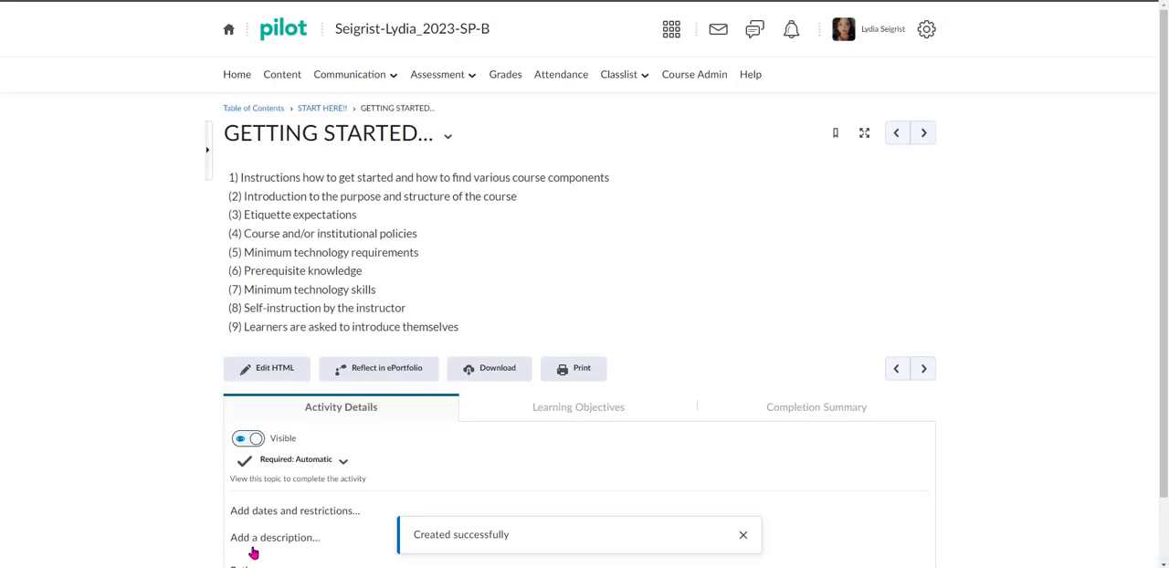
{"action": "scroll", "scroll_direction": "down", "scroll_amount": 3}
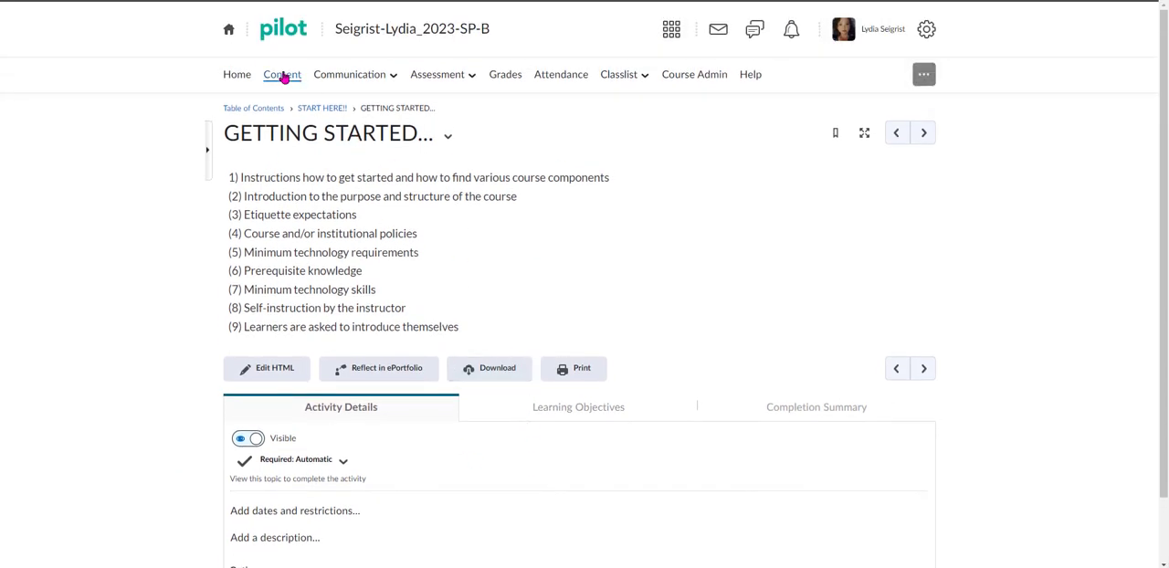
Return to Content to see GETTING STARTED... listed in START HERE!!
{"action": "left_click", "coordinate": [281, 74]}
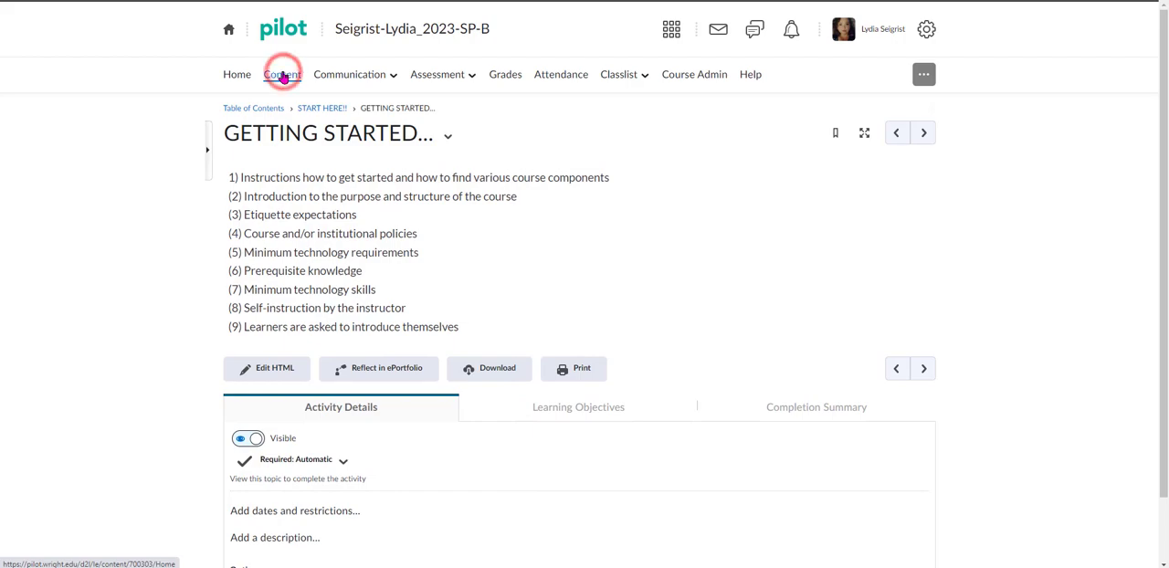
{"action": "left_click", "coordinate": [282, 74]}
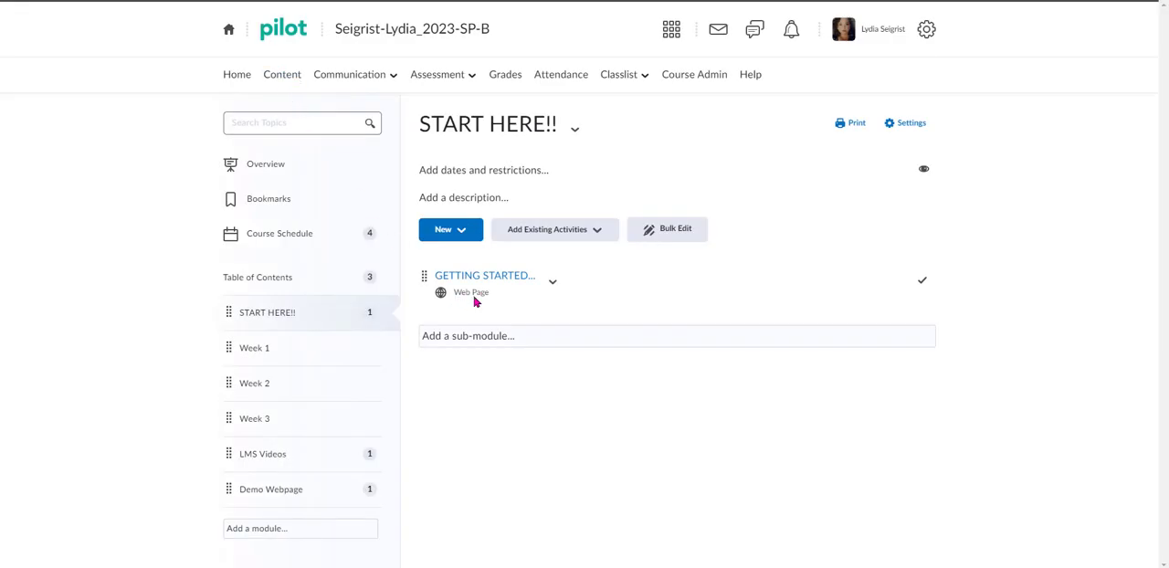
{"action": "mouse_move", "coordinate": [484, 275]}
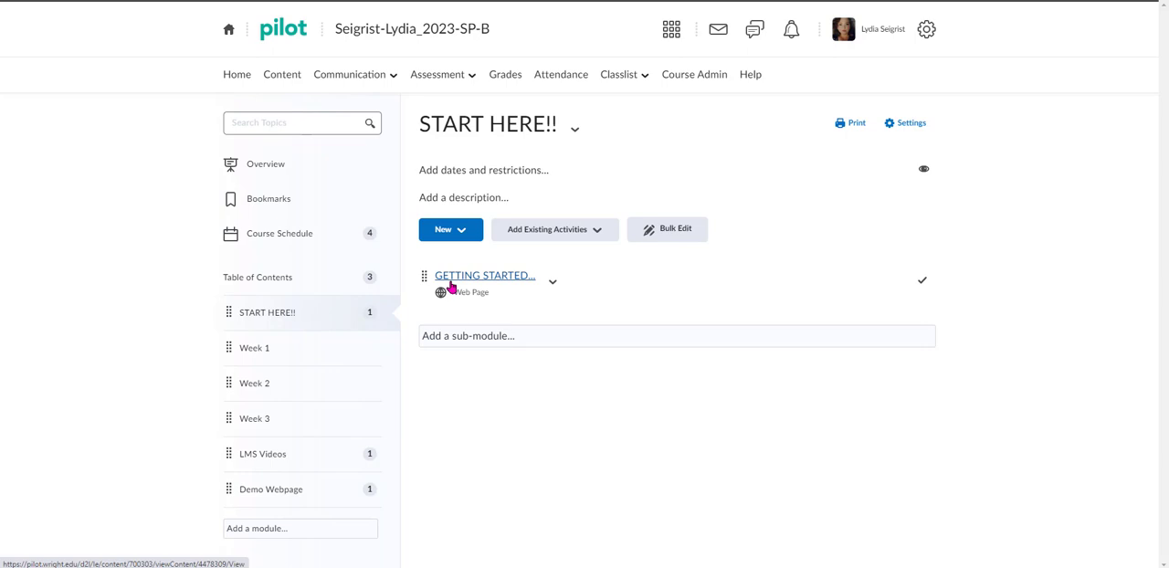
{"action": "mouse_move", "coordinate": [519, 290]}
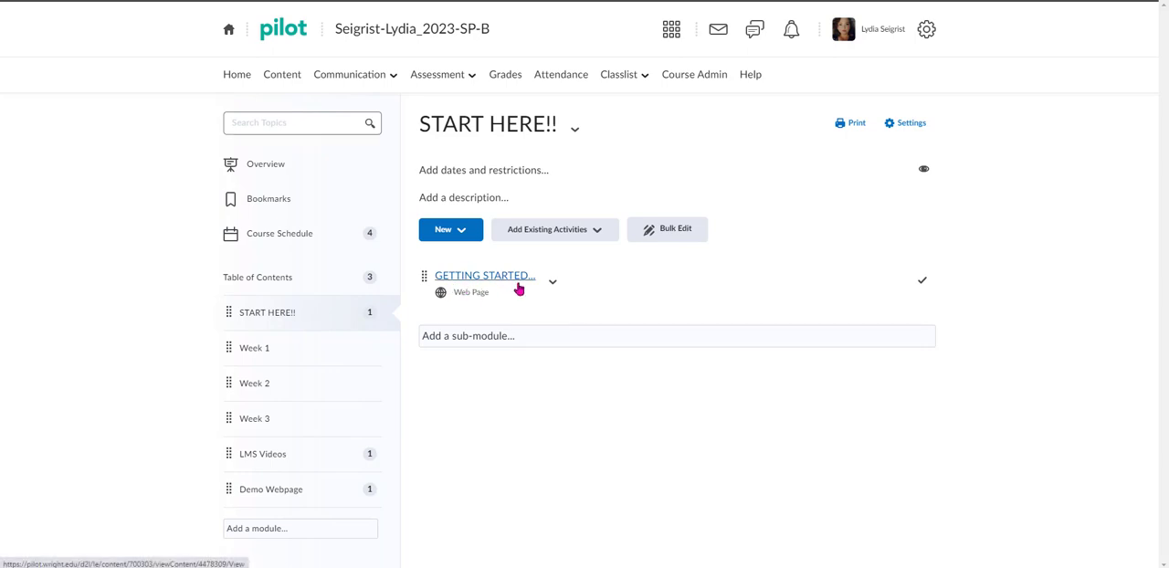
{"action": "mouse_move", "coordinate": [509, 444]}
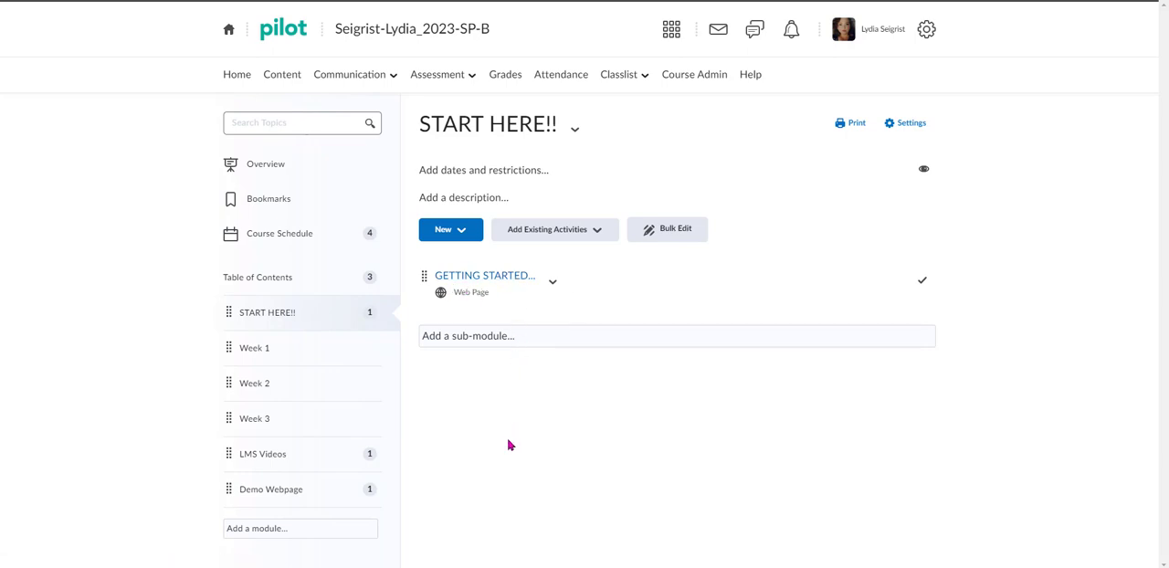